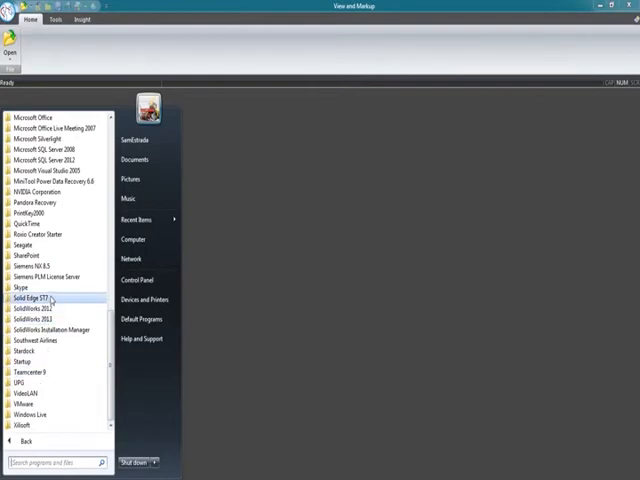
Launch View and Markup from the Solid Edge ST7 folder in the Start menu
left_click(38, 298)
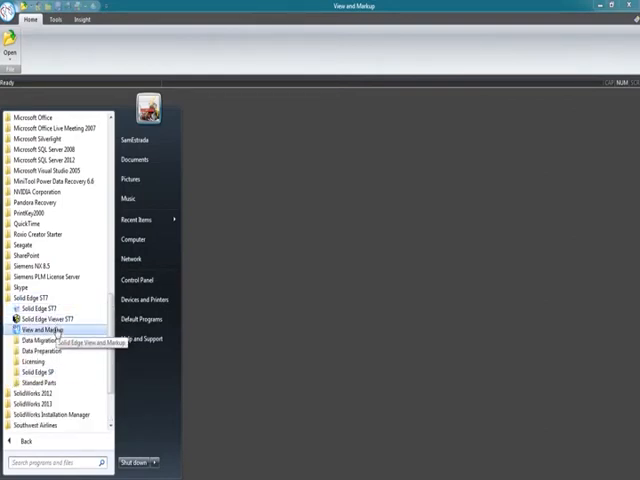
left_click(40, 327)
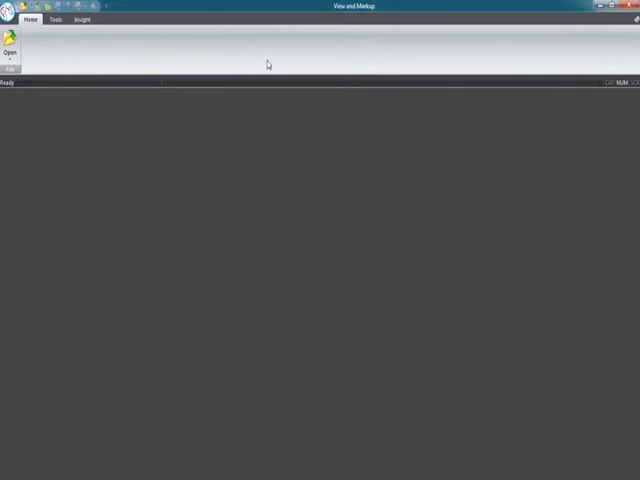
Open zone_try_it.asm from the Solid Edge ST7 Training > Try It folder
left_click(11, 50)
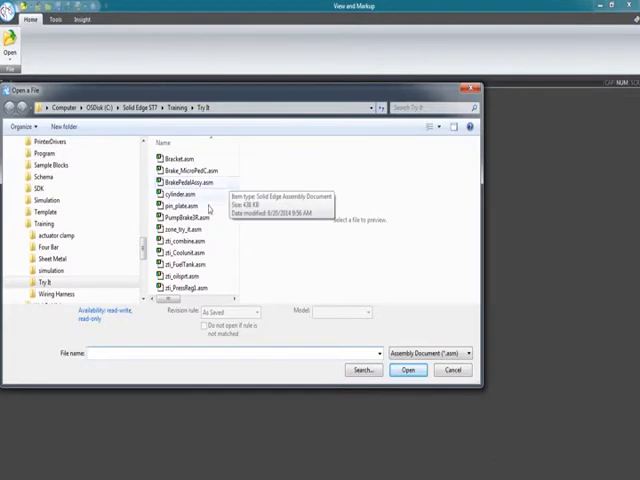
mouse_move(310, 275)
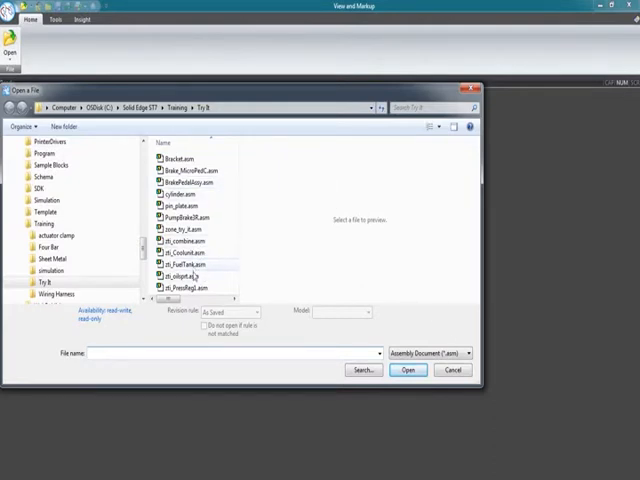
left_click(185, 229)
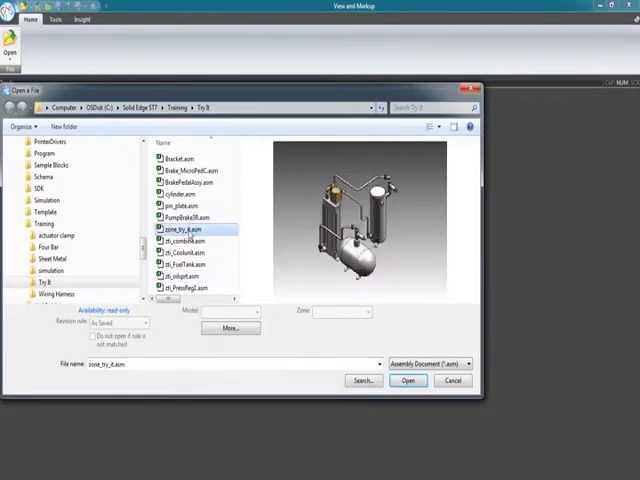
left_click(463, 364)
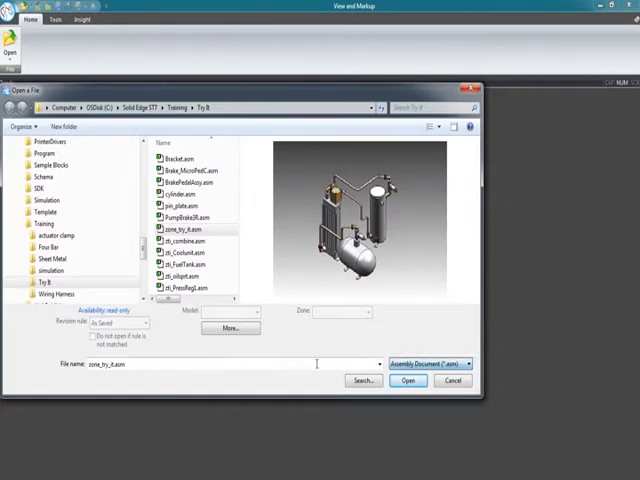
left_click(407, 380)
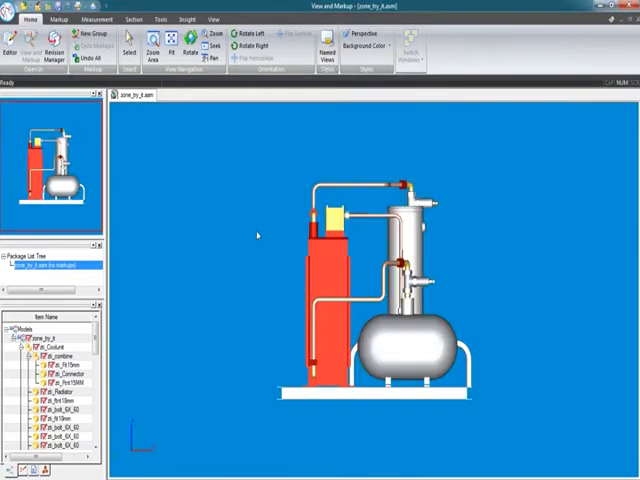
Apply a predefined named view, inspect a pipe fitting close-up, then return to isometric
left_click(323, 46)
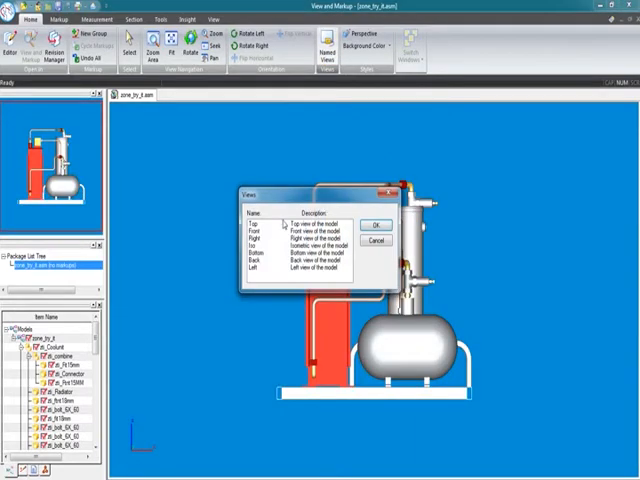
left_click(375, 224)
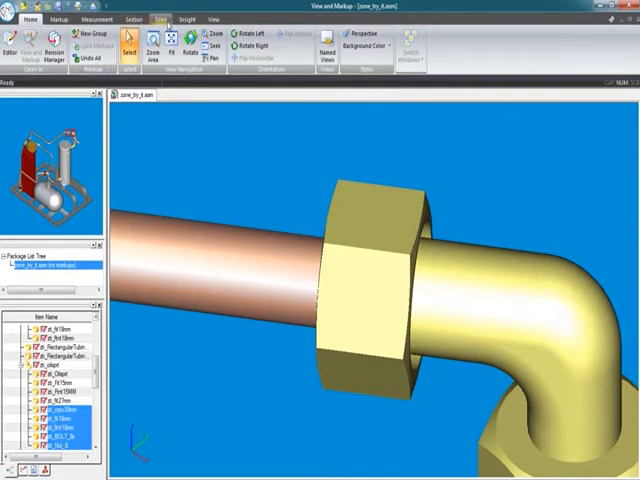
left_click(155, 45)
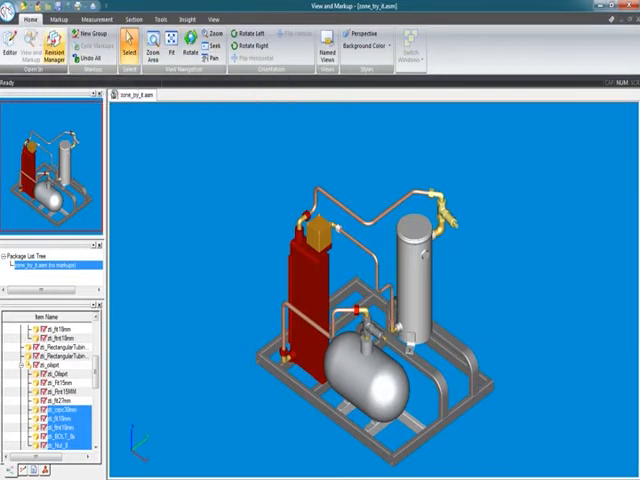
mouse_move(58, 48)
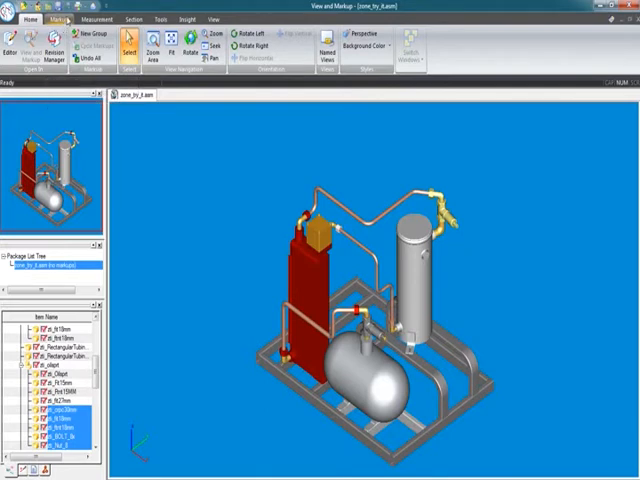
Draw a freehand loop around the red tank top and a yellow filled rectangle
left_click(37, 18)
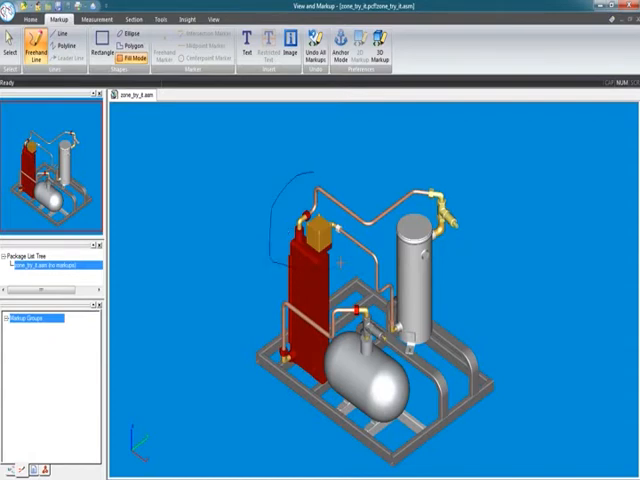
left_click(342, 263)
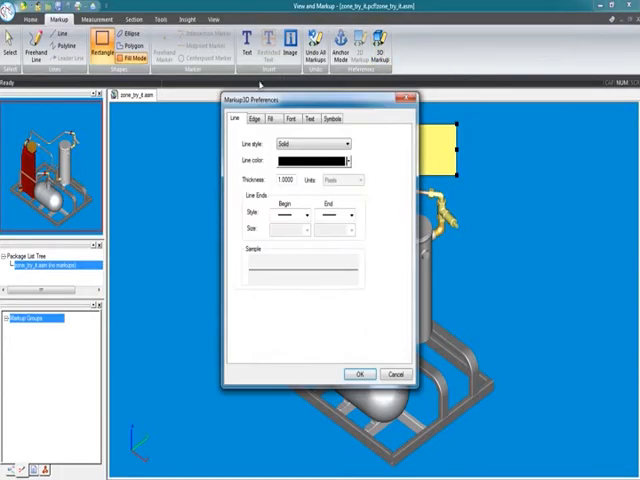
Review the Fill markup preferences, close them, and start a text note inside the rectangle
left_click(270, 118)
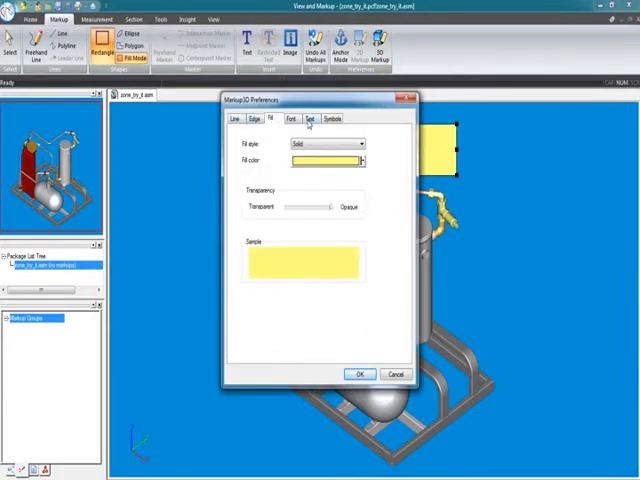
left_click(359, 373)
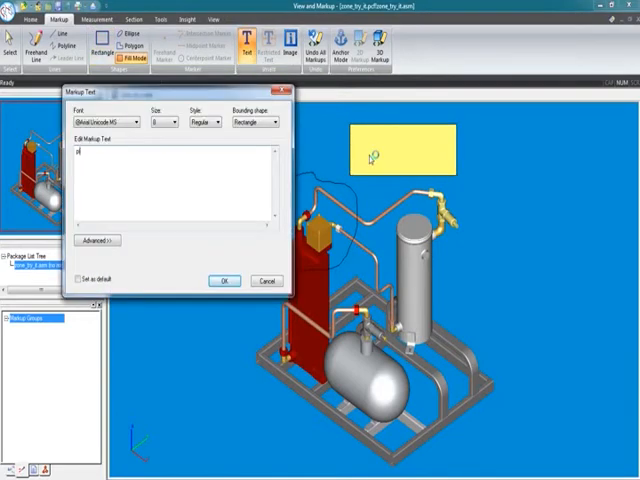
Enter the note 'please change out design' in the rectangle and confirm it
type("please change out")
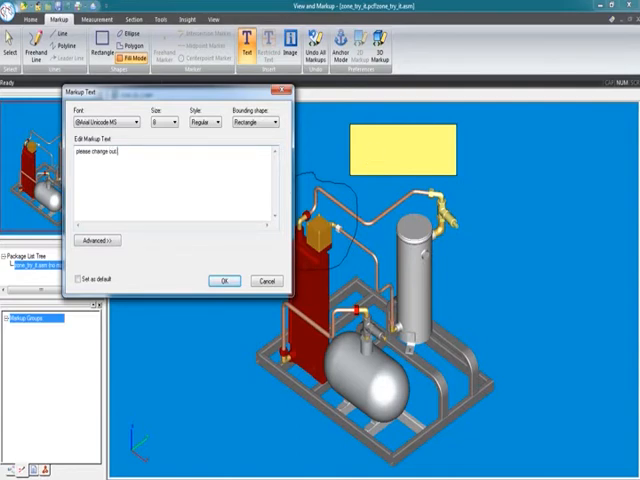
type("design")
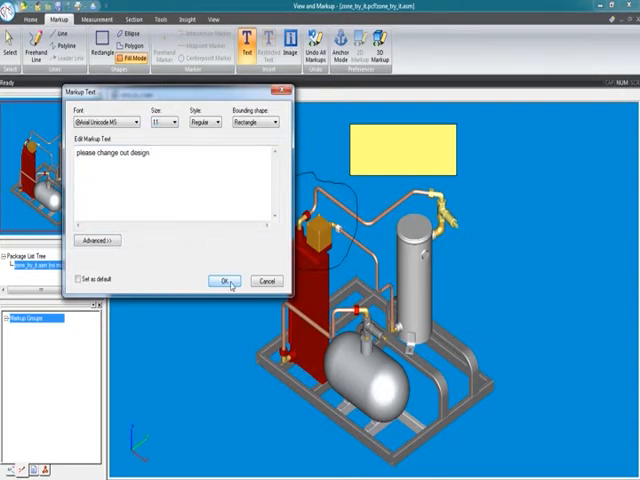
left_click(227, 280)
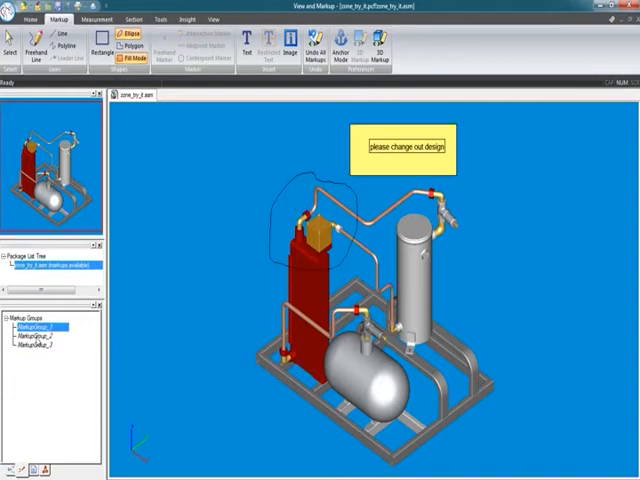
Hide the markup groups and take 3D distance and angle measurements, such as 721.99 mm
left_click(40, 347)
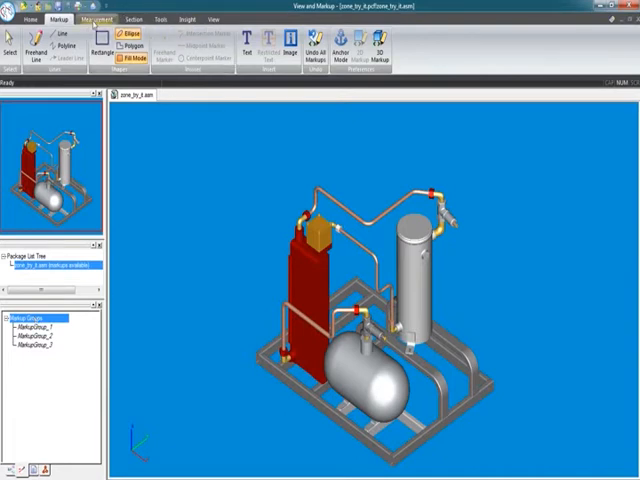
left_click(92, 18)
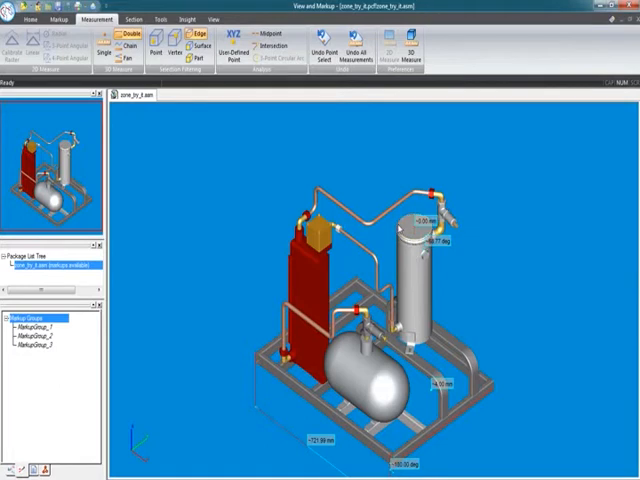
Measure a pipe bend's circular edge, then undo all measurements
left_click(99, 41)
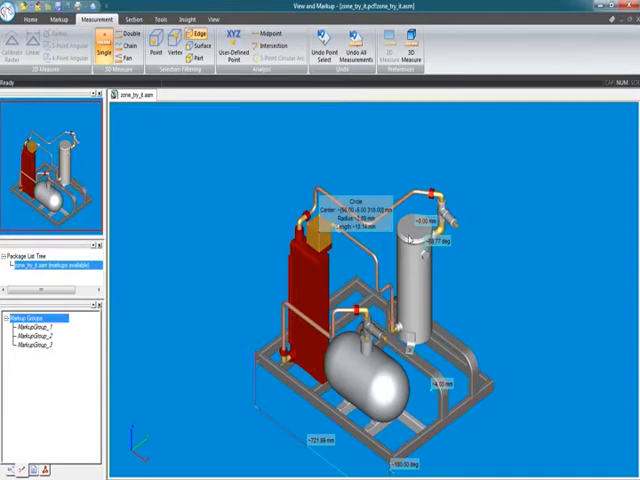
left_click(415, 225)
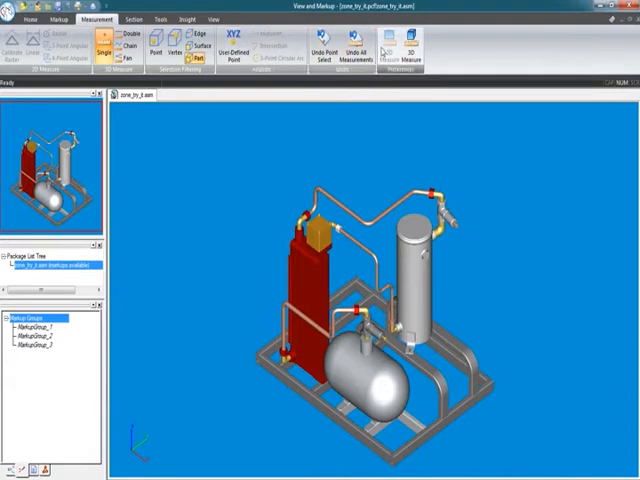
left_click(131, 18)
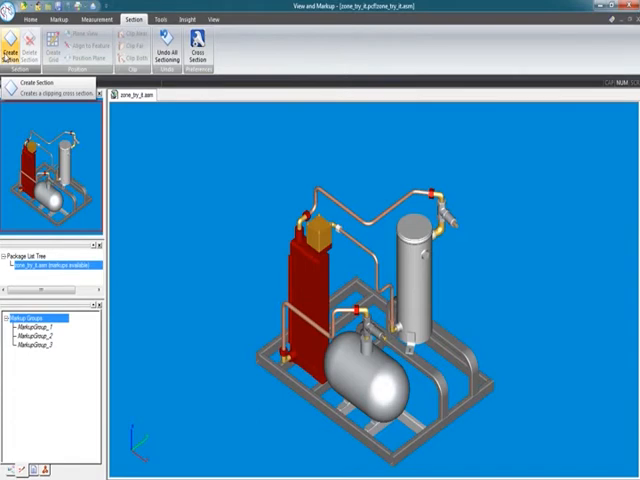
Create clipping cross sections with a 0.005 plane offset, saving one as MarkupGroup_6
left_click(90, 57)
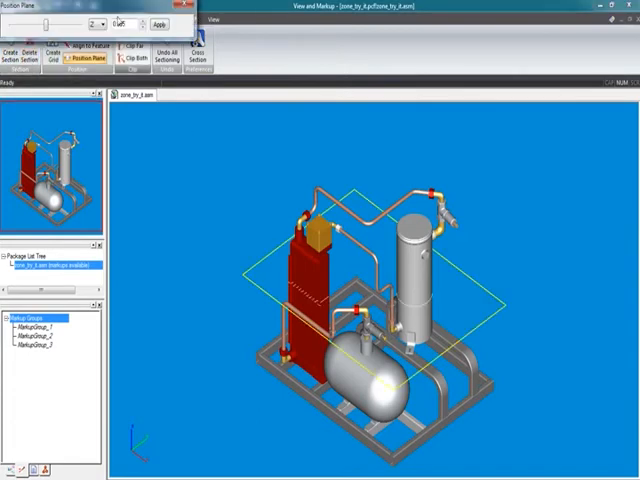
type("0.005")
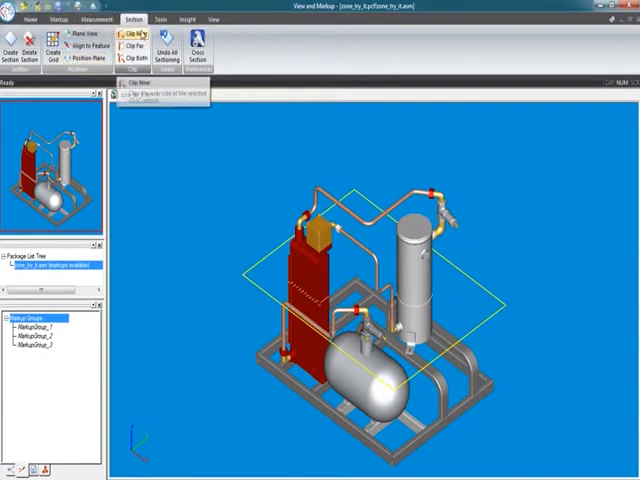
left_click(135, 35)
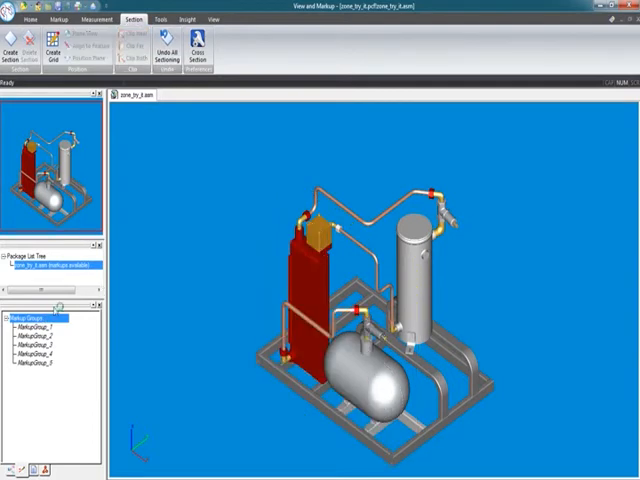
left_click(16, 45)
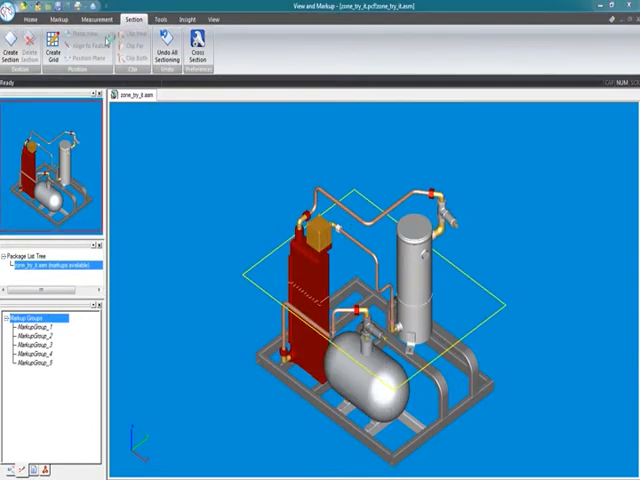
left_click(83, 46)
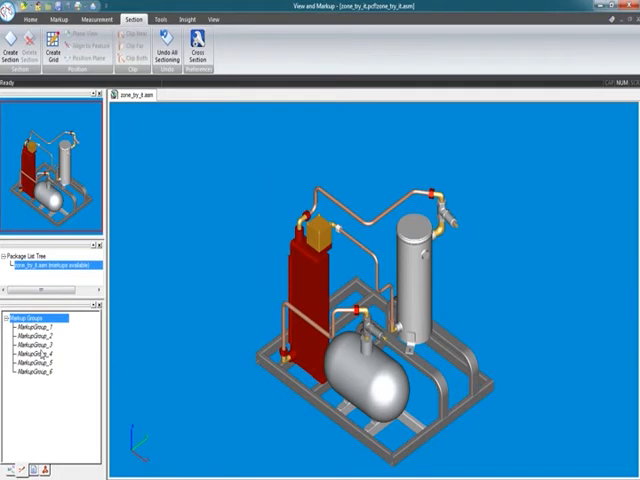
Show the MarkupGroup_6 section, review Cross Section preferences, and begin saving zone_try_it.pcf
left_click(135, 35)
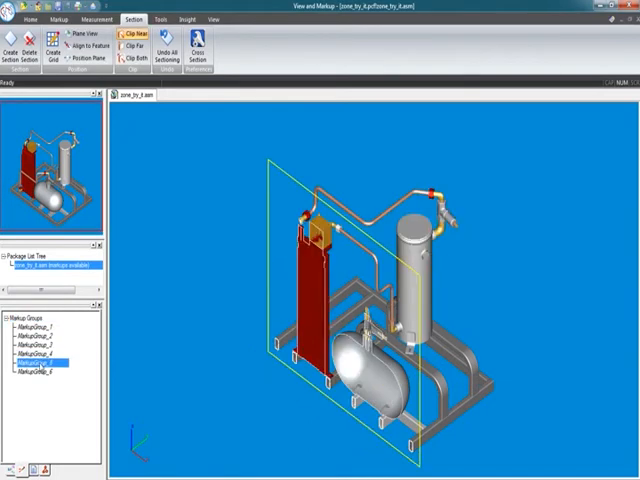
left_click(40, 371)
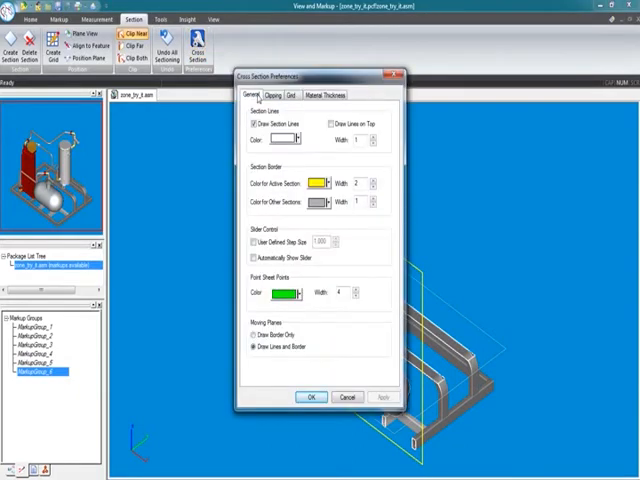
left_click(328, 94)
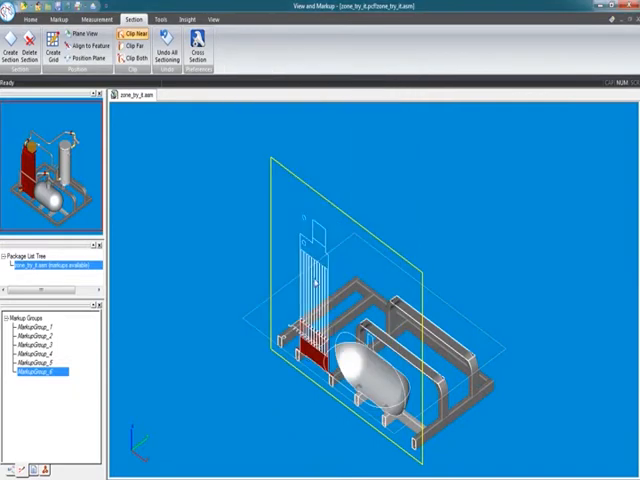
left_click(30, 18)
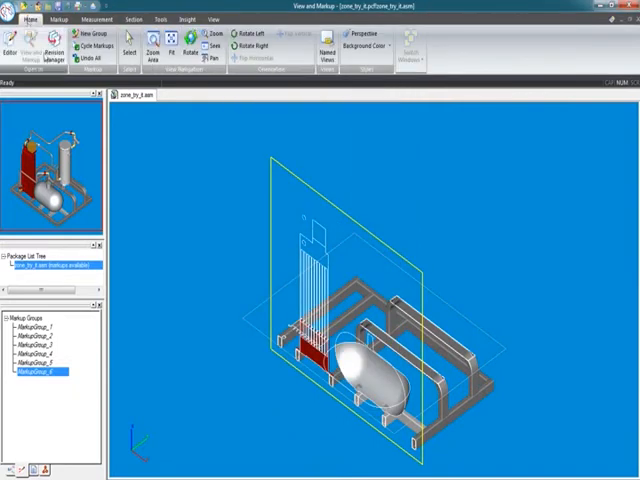
mouse_move(188, 150)
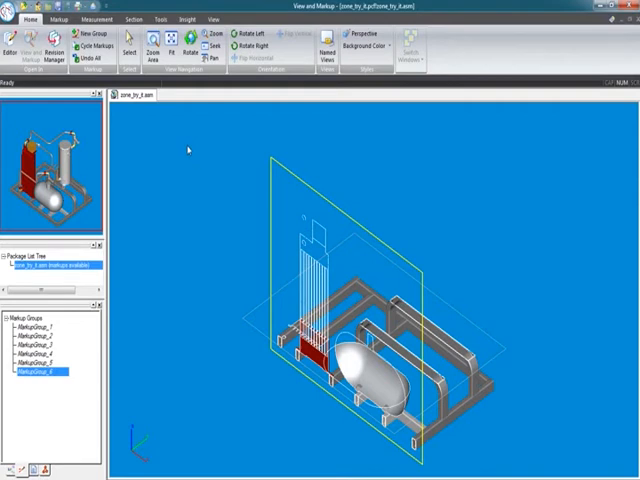
mouse_move(184, 148)
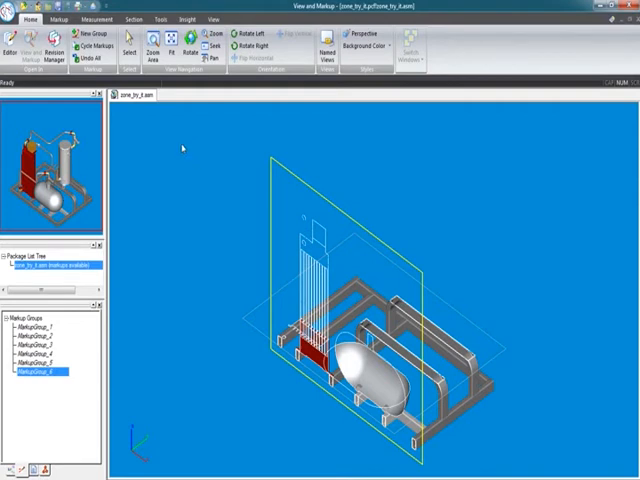
left_click(14, 8)
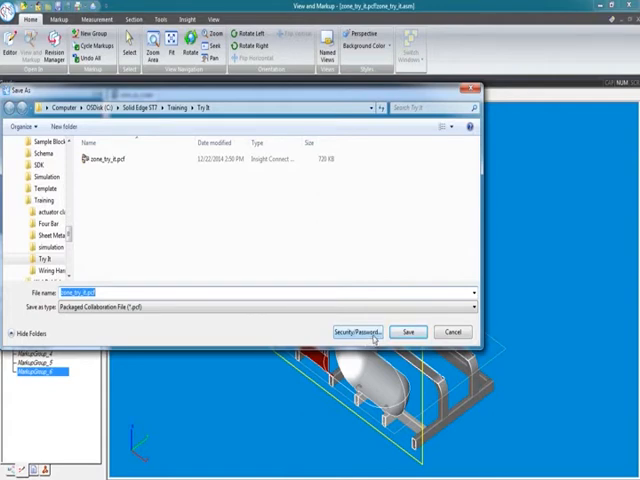
Keep every collaboration feature enabled under Security/Password, set no password, and save zone_try_it.pcf
left_click(358, 331)
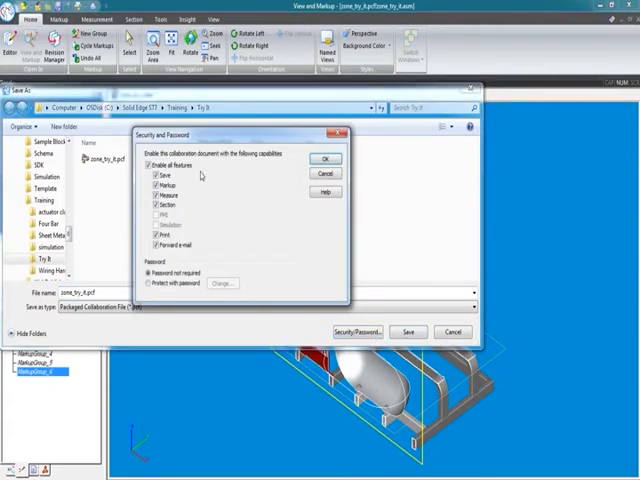
mouse_move(199, 185)
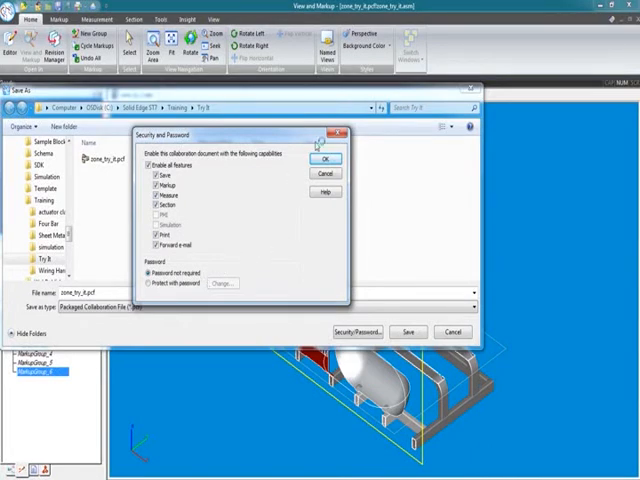
left_click(327, 158)
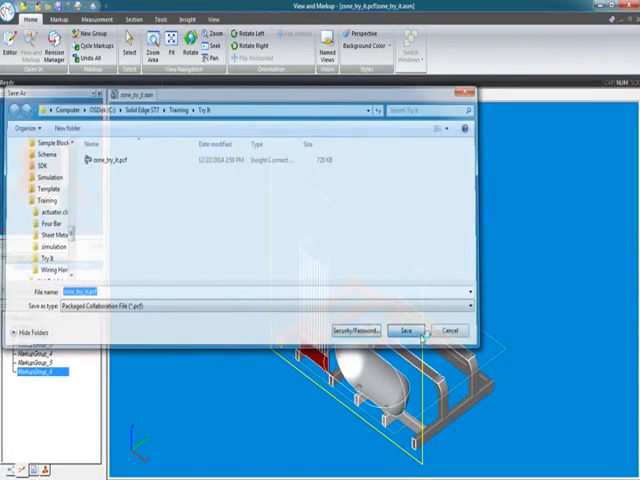
left_click(404, 330)
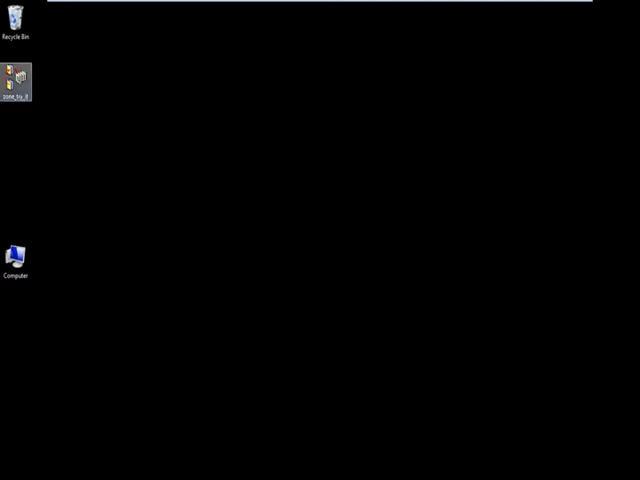
Open zone_try_it.pcf from the desktop in Solid Edge Viewer
left_click(19, 78)
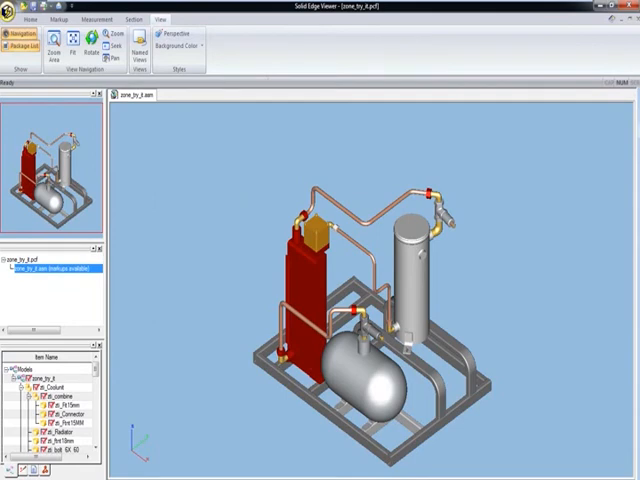
Browse the Item Name parts tree and pick a named view from the Views dialog
left_click(15, 9)
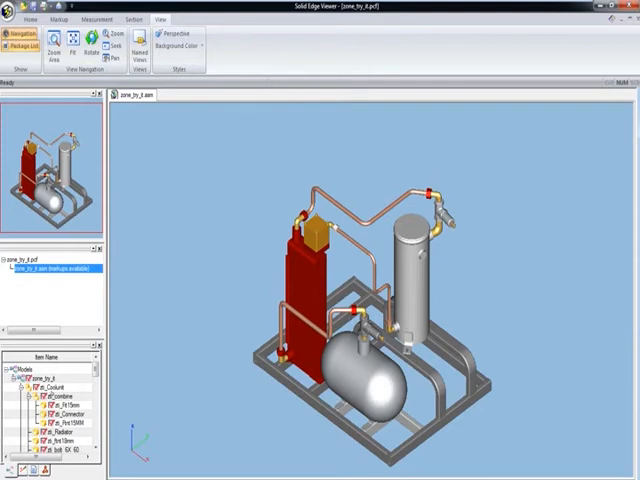
scroll("down", 3)
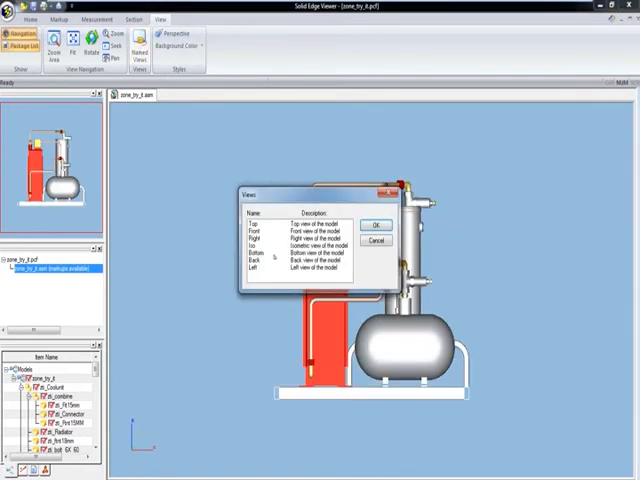
left_click(252, 248)
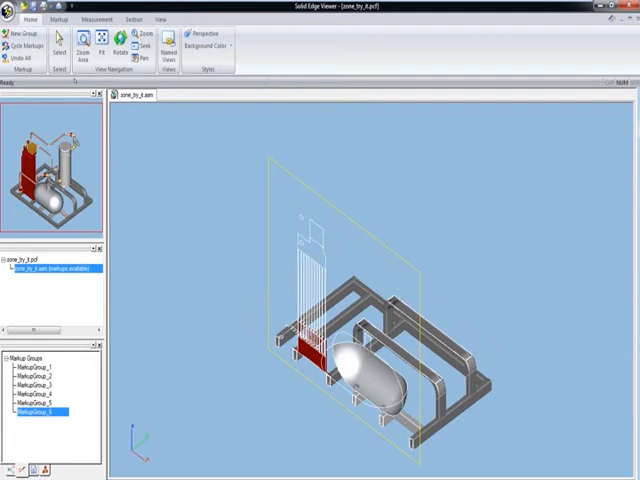
Show MarkupGroup_6's section and sketch a freehand line near the radiator top
left_click(97, 18)
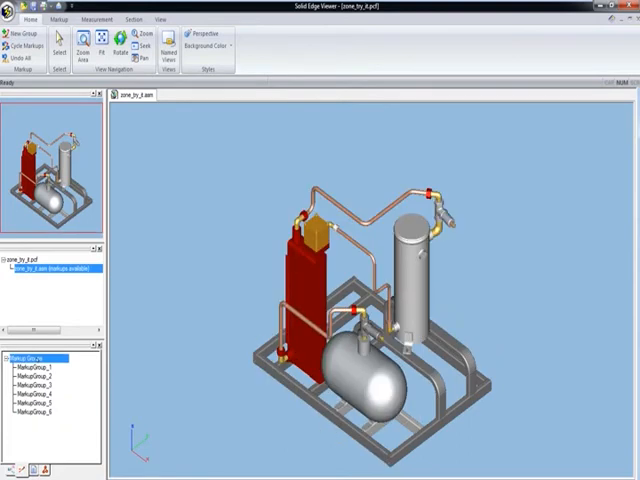
left_click(53, 18)
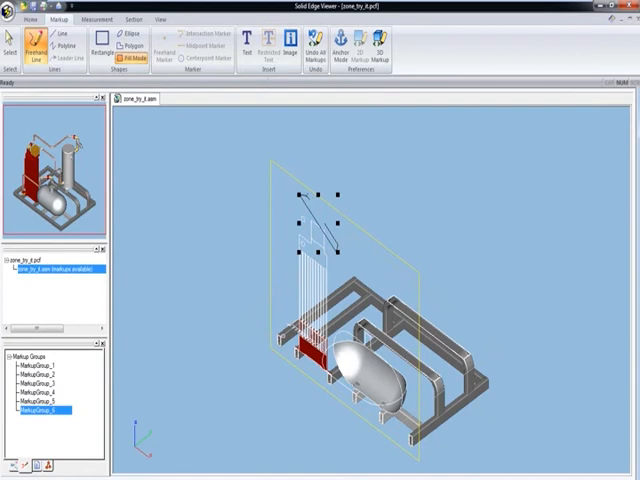
left_click_drag(300, 193, 360, 212)
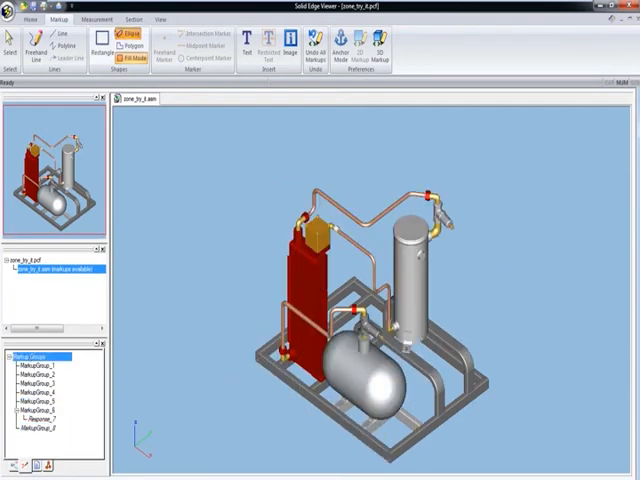
Create a new section plane through the vertical tank, clipping away the near side
left_click(90, 18)
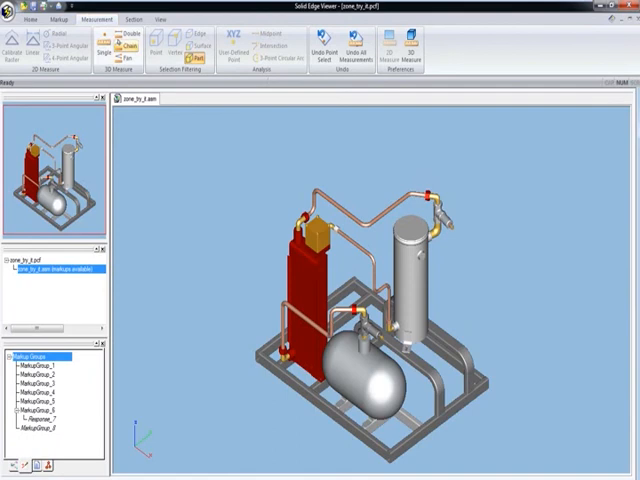
left_click(128, 35)
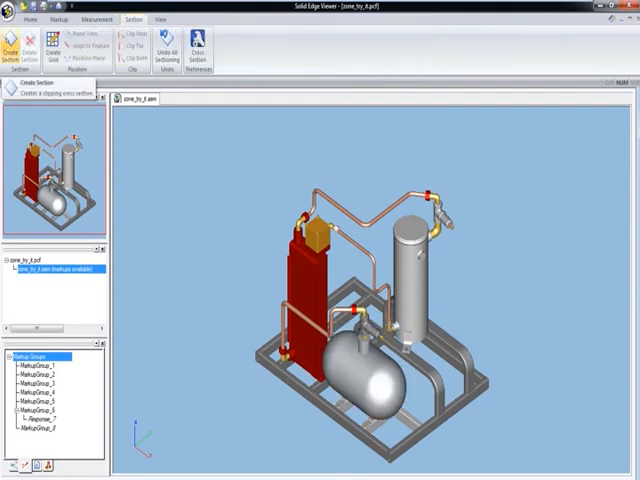
left_click(88, 47)
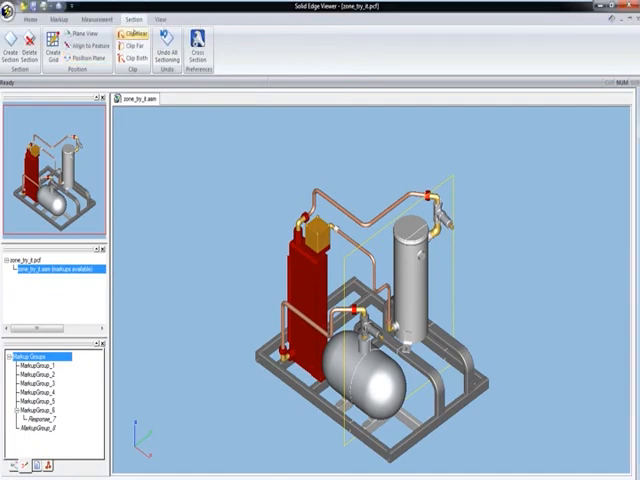
left_click(133, 44)
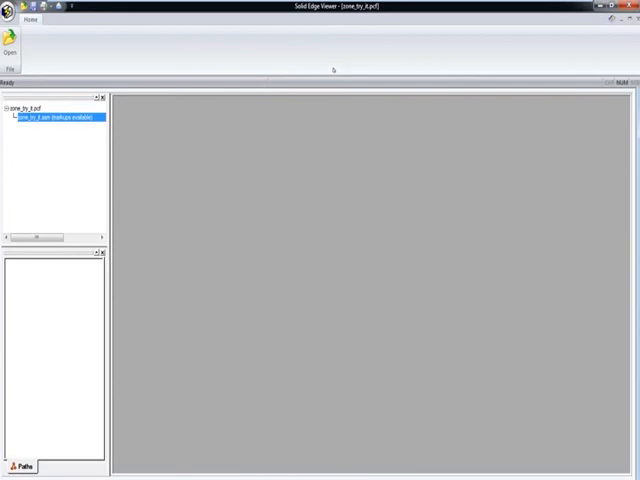
mouse_move(335, 67)
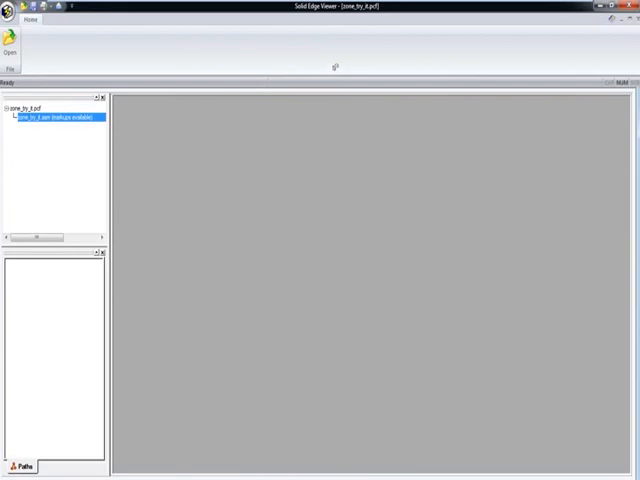